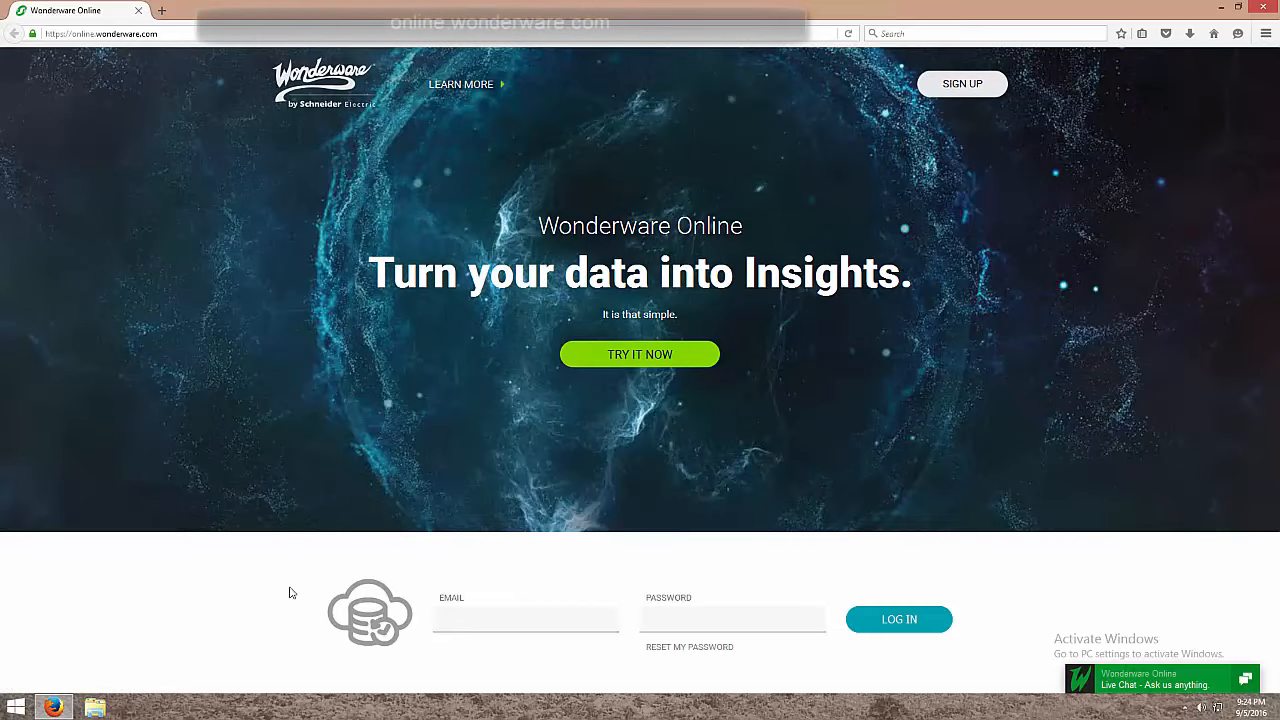
pyautogui.moveTo(597, 363)
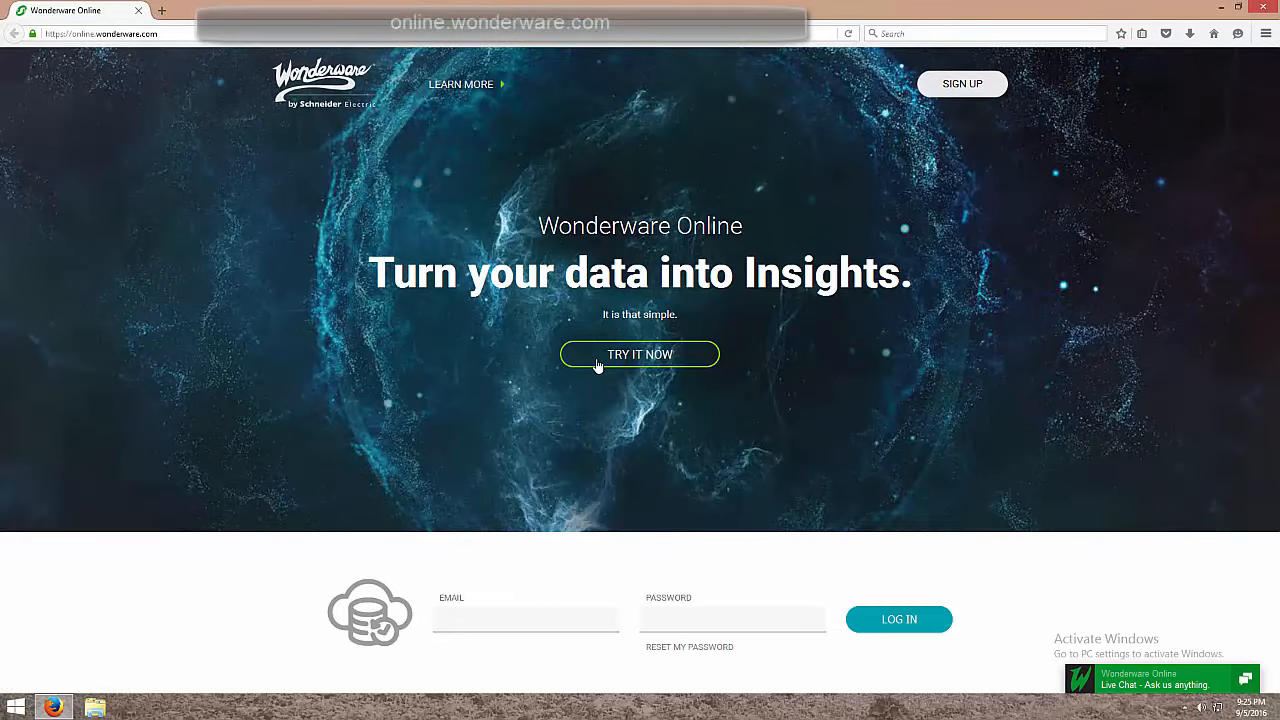
# Launch the no-account InSight trial from the landing page's TRY IT NOW button
pyautogui.click(639, 354)
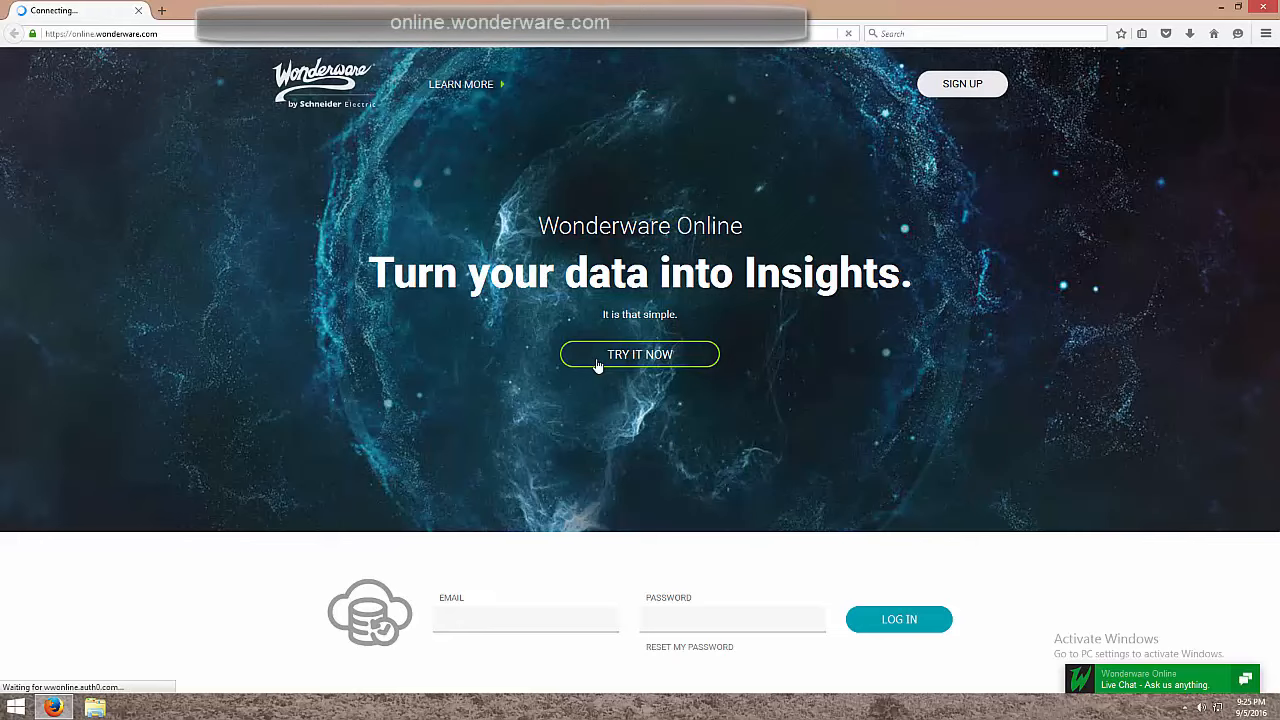
pyautogui.click(639, 354)
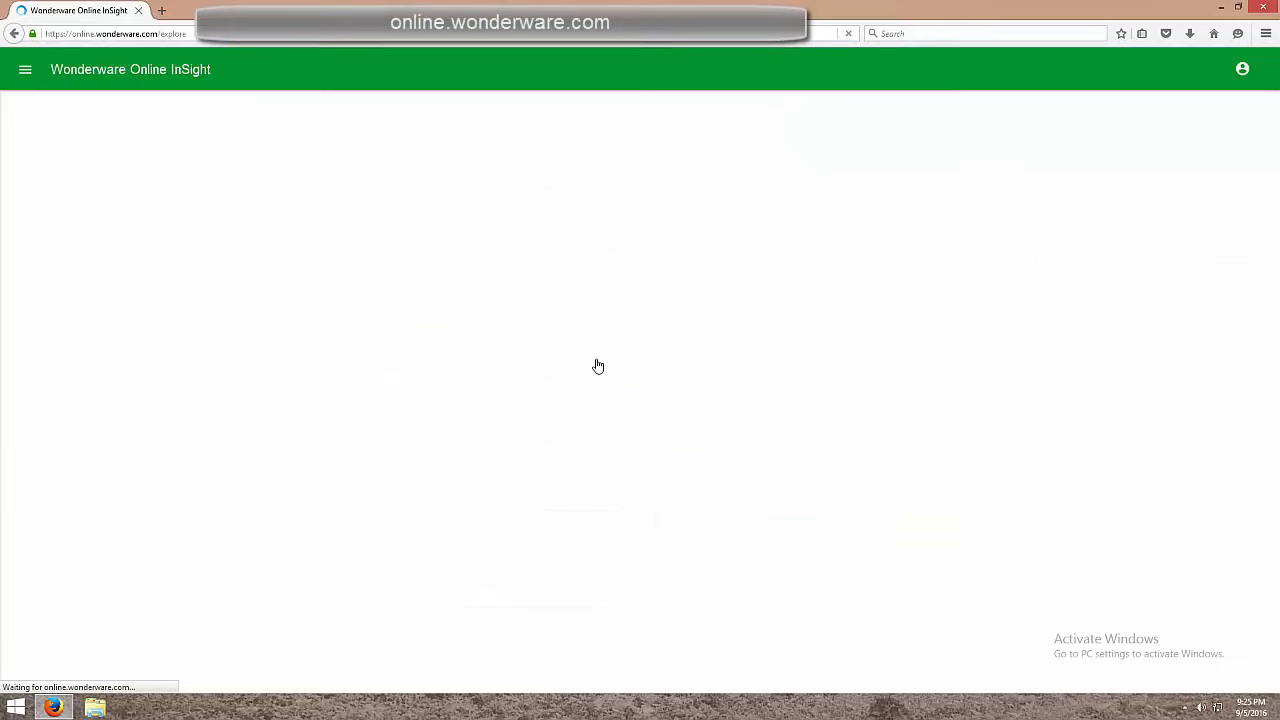